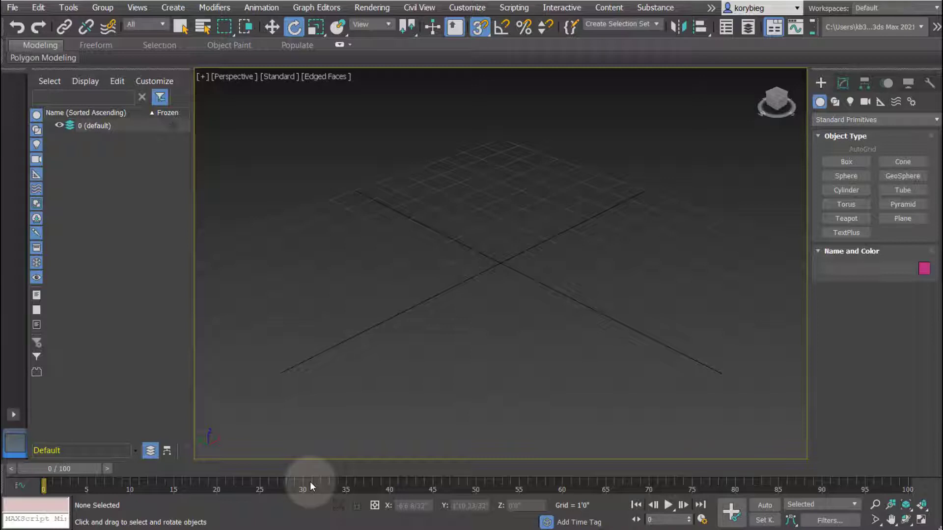
pyautogui.moveTo(118, 224)
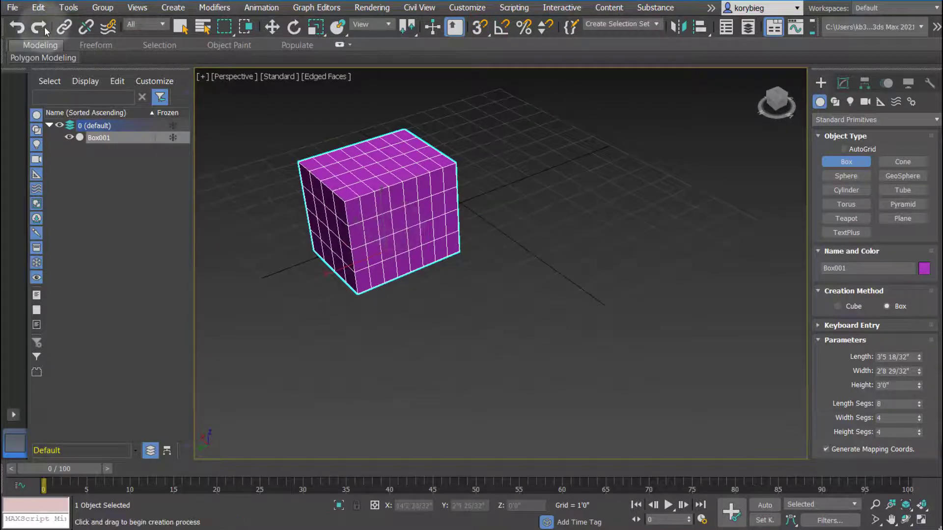
# Start cloning the purple box Box001 from the Edit menu's Clone command.
pyautogui.click(37, 7)
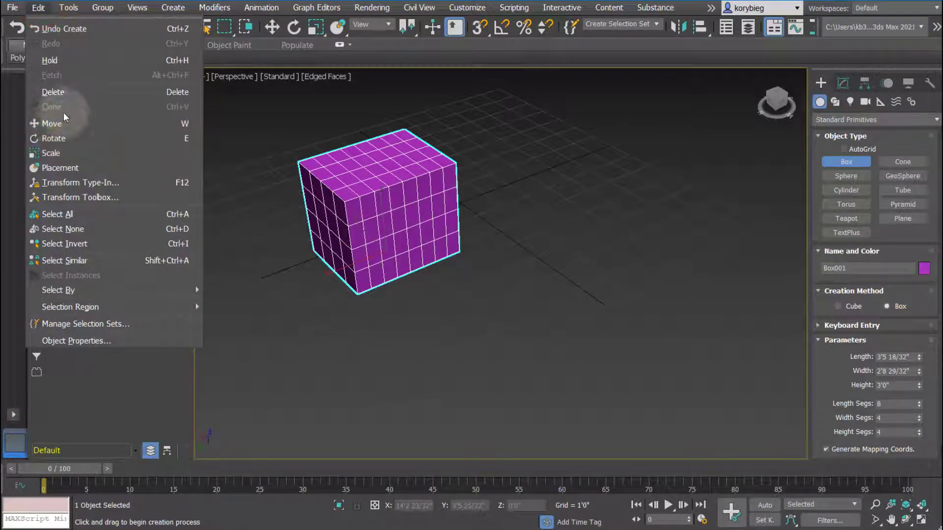
pyautogui.moveTo(52, 107)
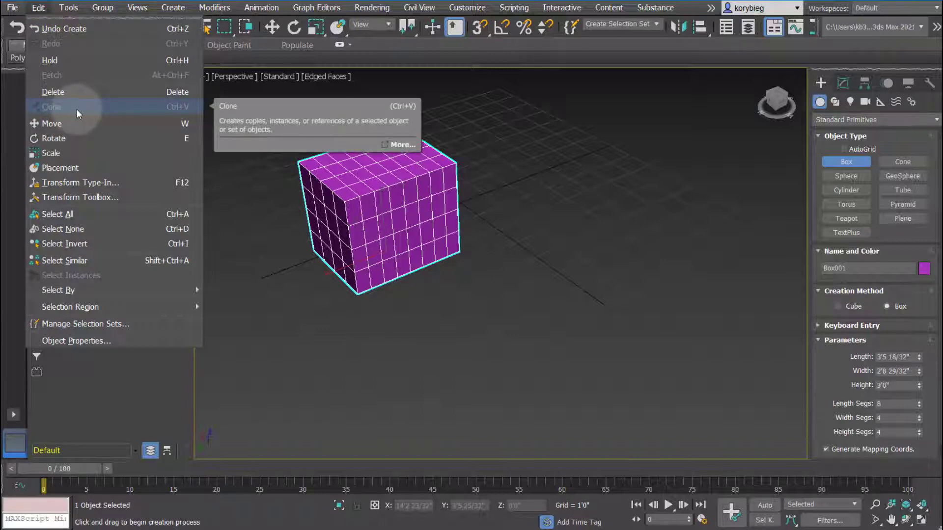
pyautogui.moveTo(70, 92)
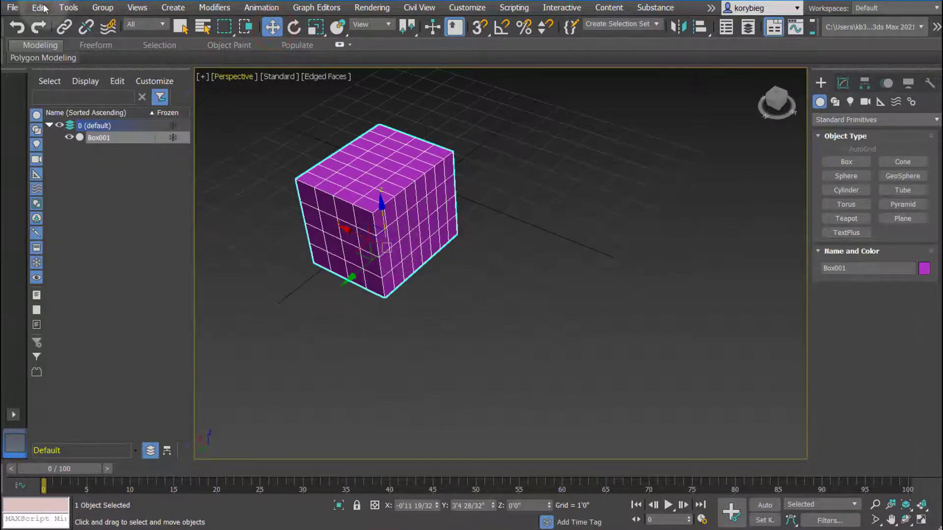
pyautogui.click(38, 7)
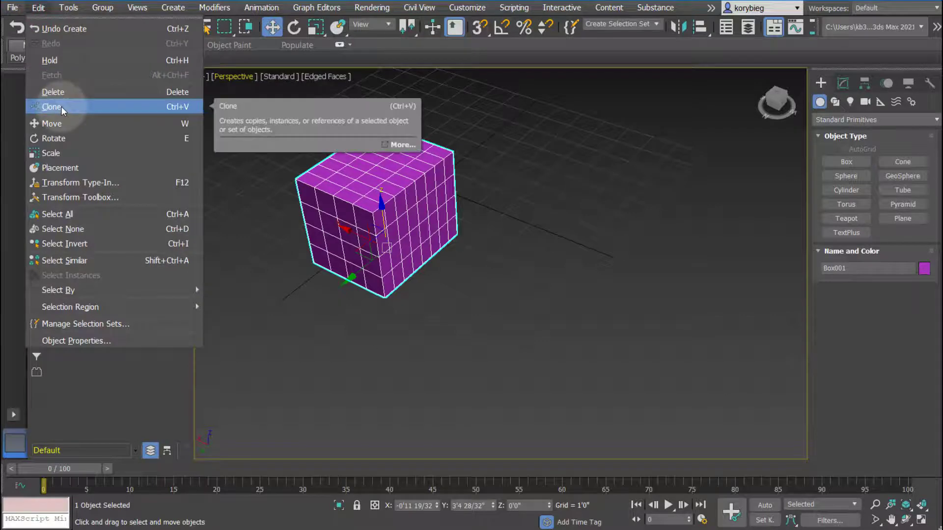
pyautogui.click(53, 106)
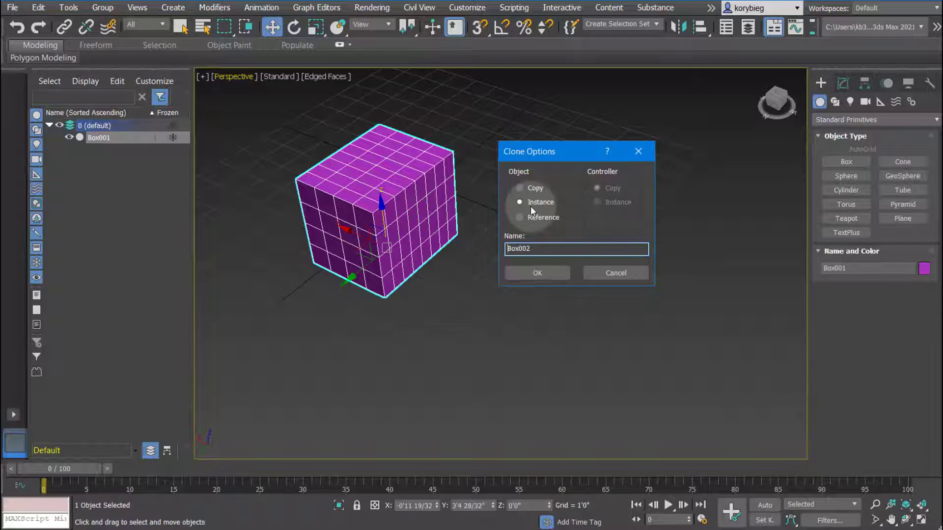
# Create Box002 as an independent Copy of the purple box.
pyautogui.click(520, 217)
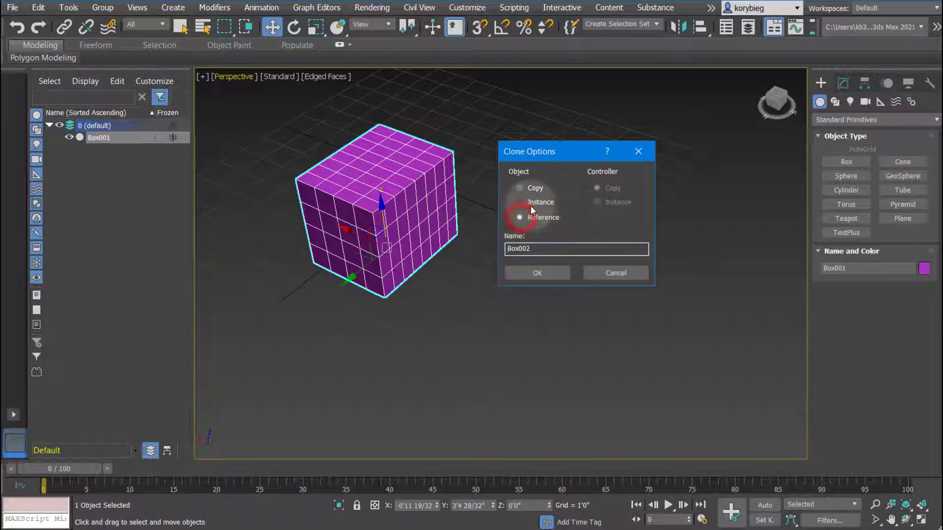
pyautogui.click(519, 217)
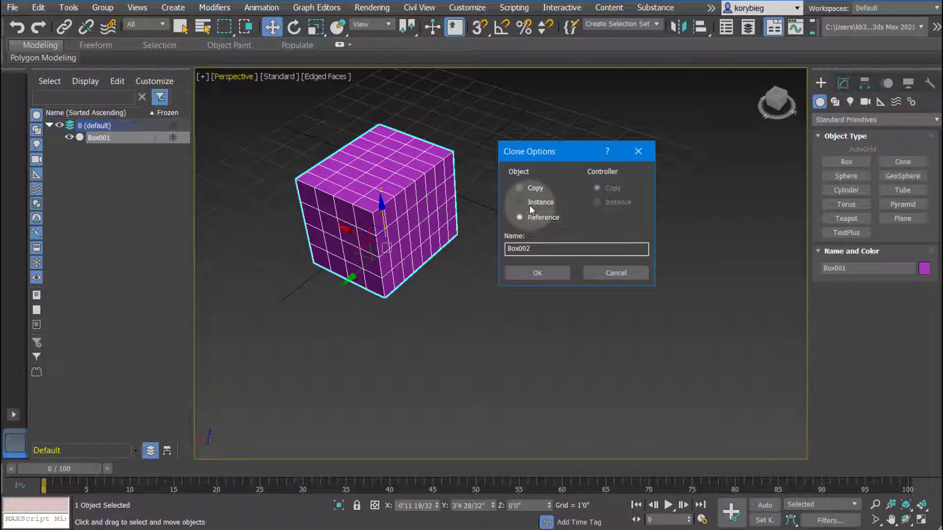
pyautogui.click(519, 188)
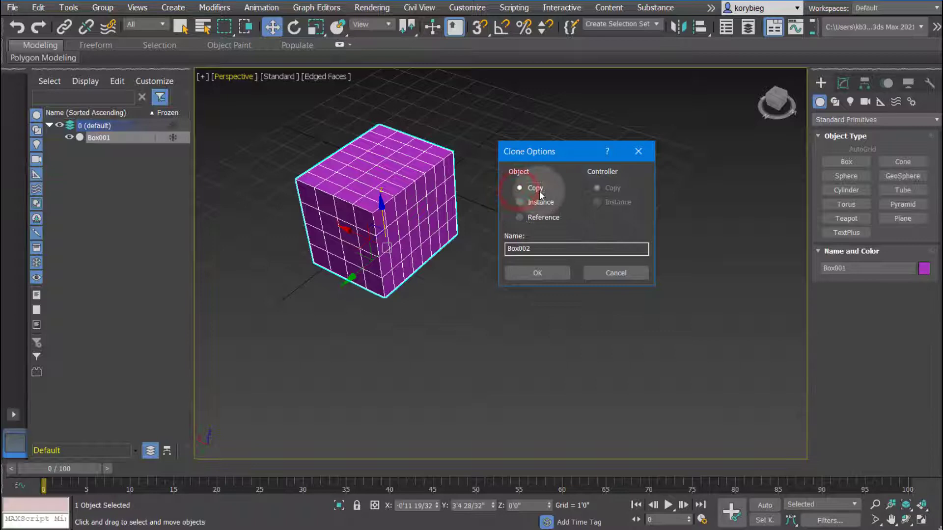
pyautogui.click(536, 273)
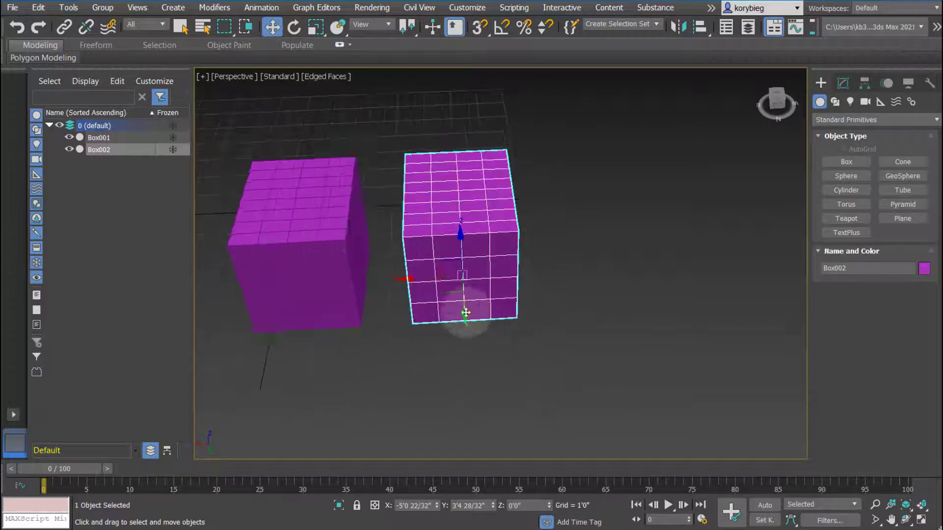
# Slide Box002 along X toward Box001 and pan the view so the boxes shift left.
pyautogui.moveTo(466, 313); pyautogui.dragTo(404, 235)
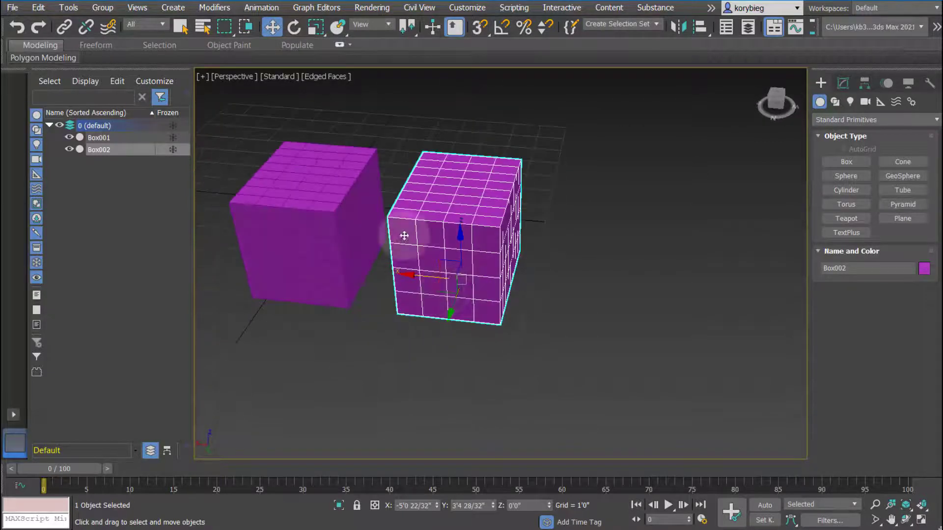
pyautogui.click(38, 7)
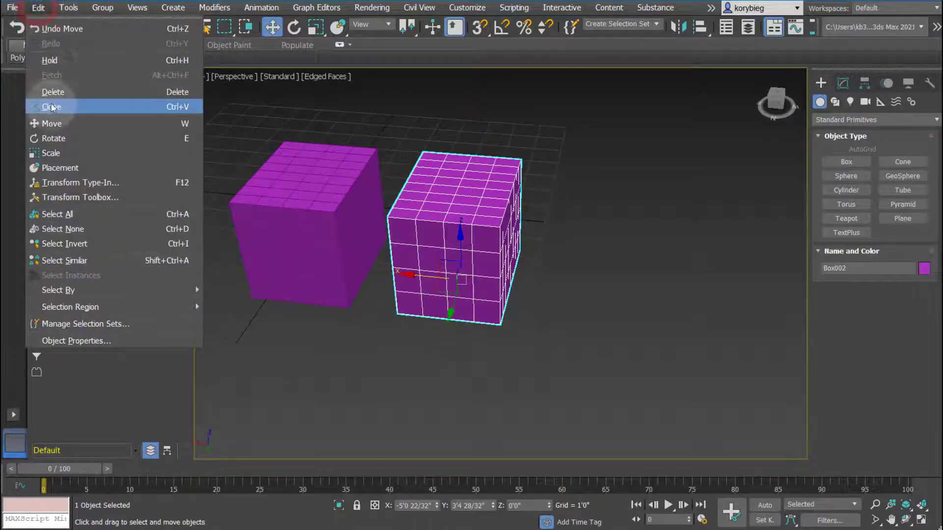
pyautogui.click(52, 107)
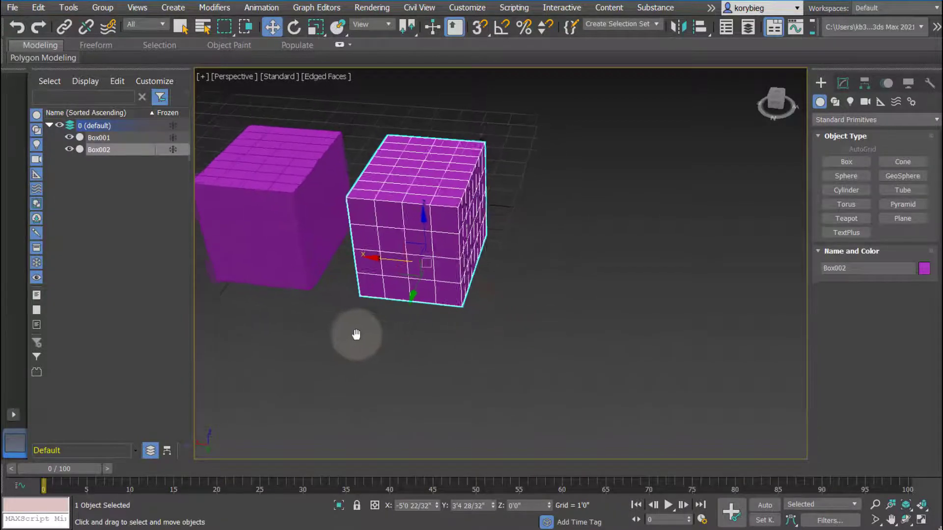
pyautogui.moveTo(357, 335); pyautogui.dragTo(427, 361)
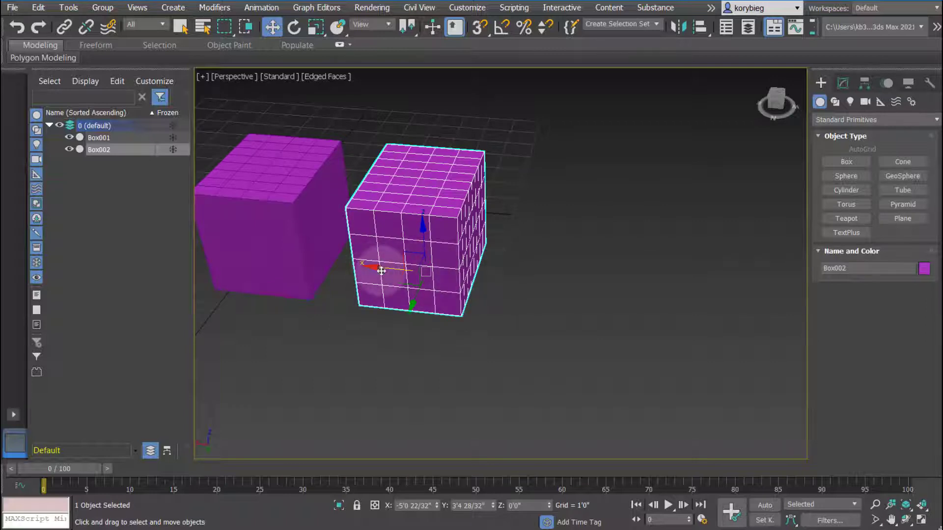
# Shift-drag Box002 to the right and clone one Instance, Box003.
pyautogui.moveTo(382, 271); pyautogui.dragTo(415, 270)
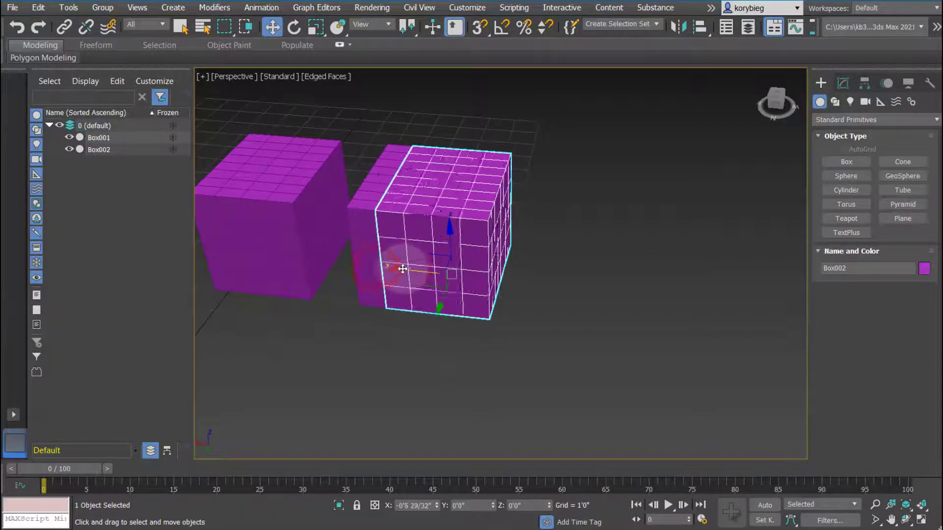
pyautogui.moveTo(403, 268); pyautogui.dragTo(519, 275)
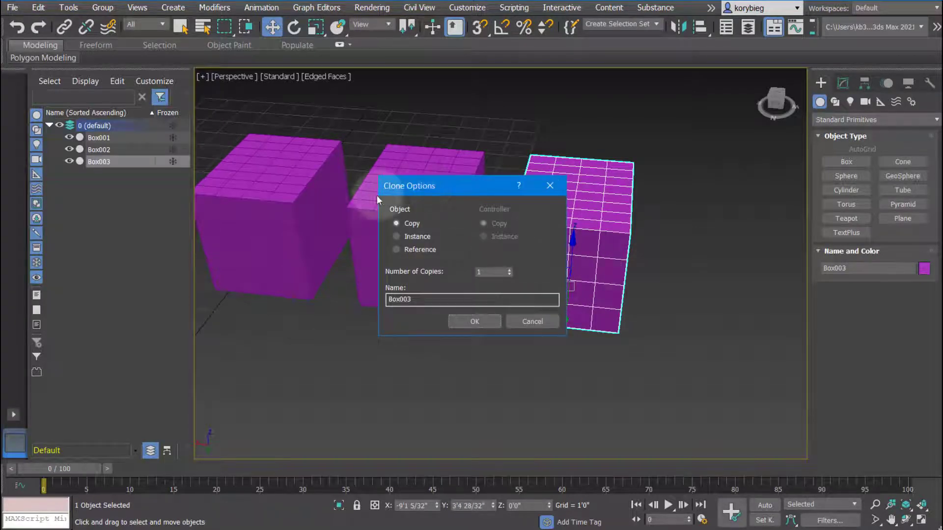
pyautogui.moveTo(391, 195)
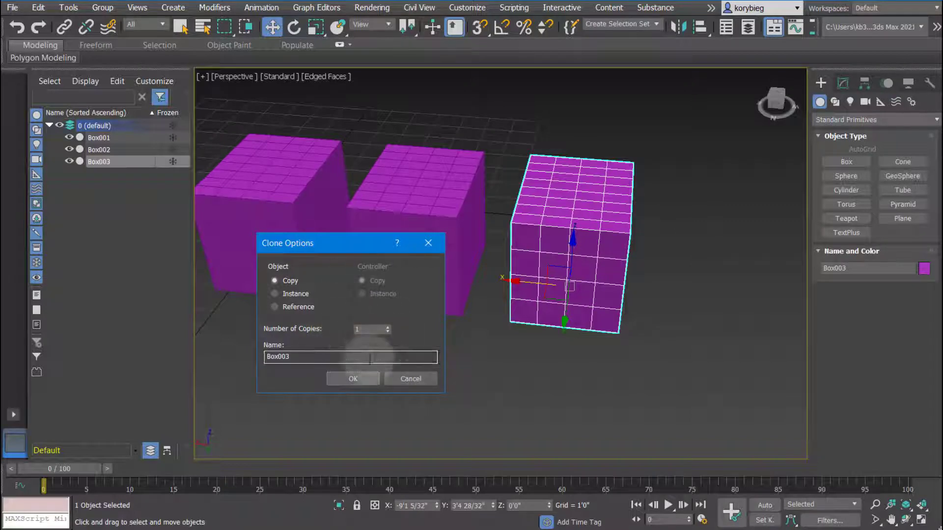
pyautogui.click(388, 326)
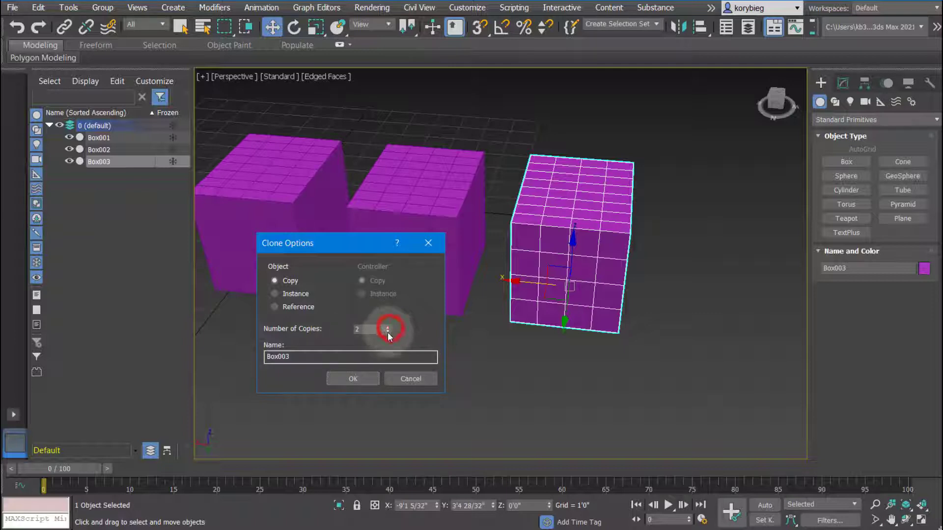
pyautogui.click(275, 294)
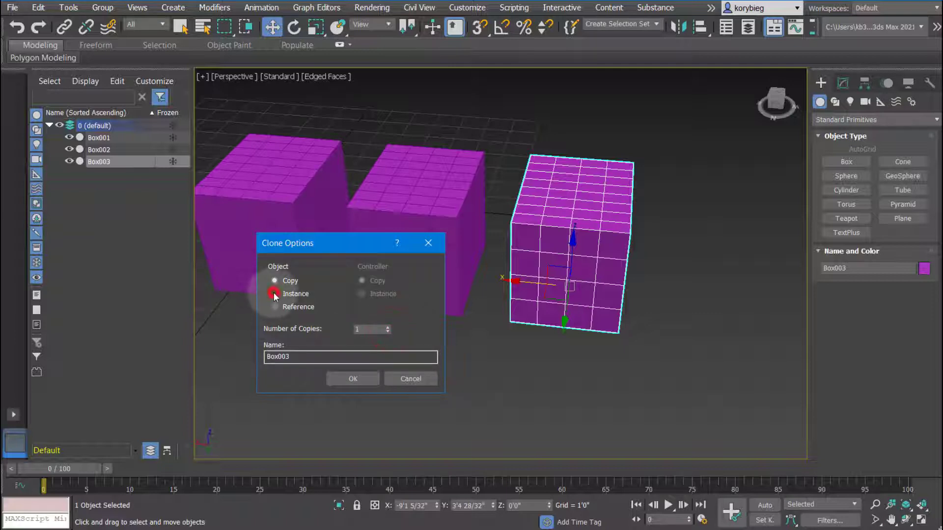
pyautogui.click(353, 379)
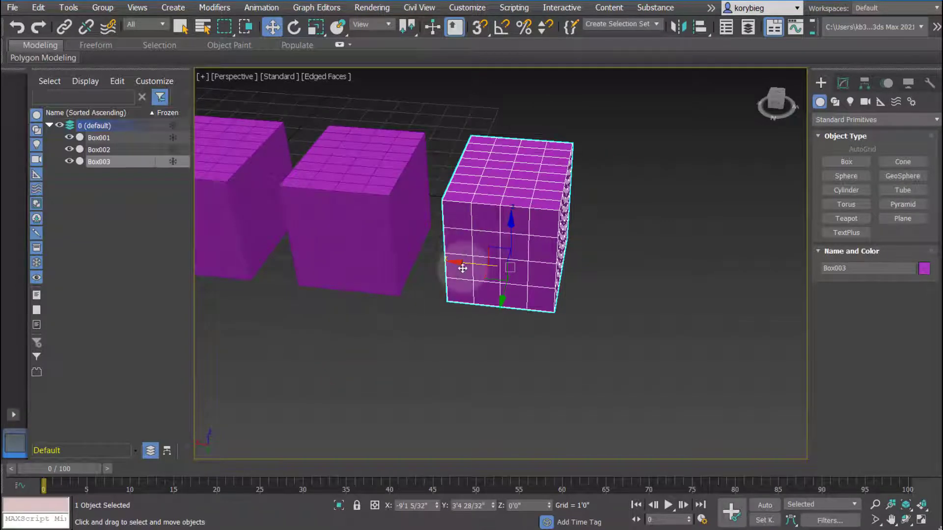
# Shift-drag Box003 to the right and clone it as a Reference, Box004.
pyautogui.moveTo(463, 267); pyautogui.dragTo(559, 272)
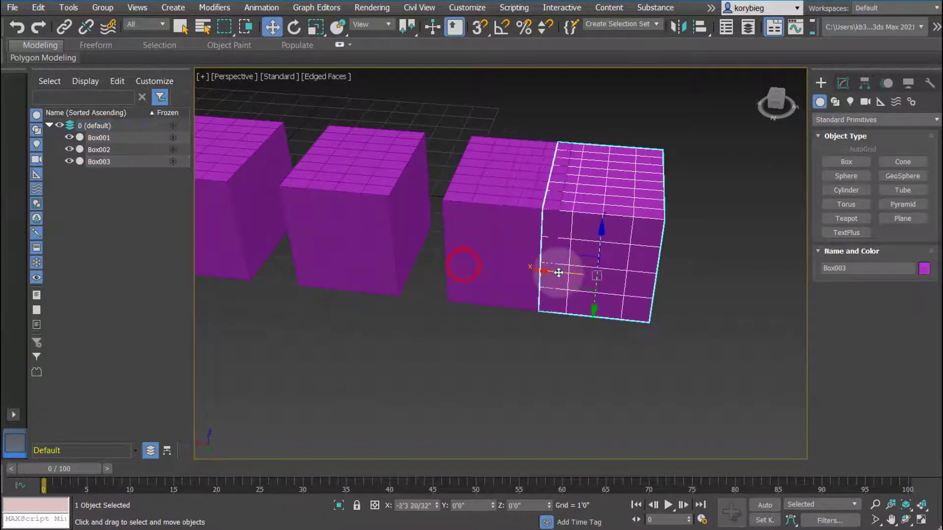
pyautogui.click(396, 250)
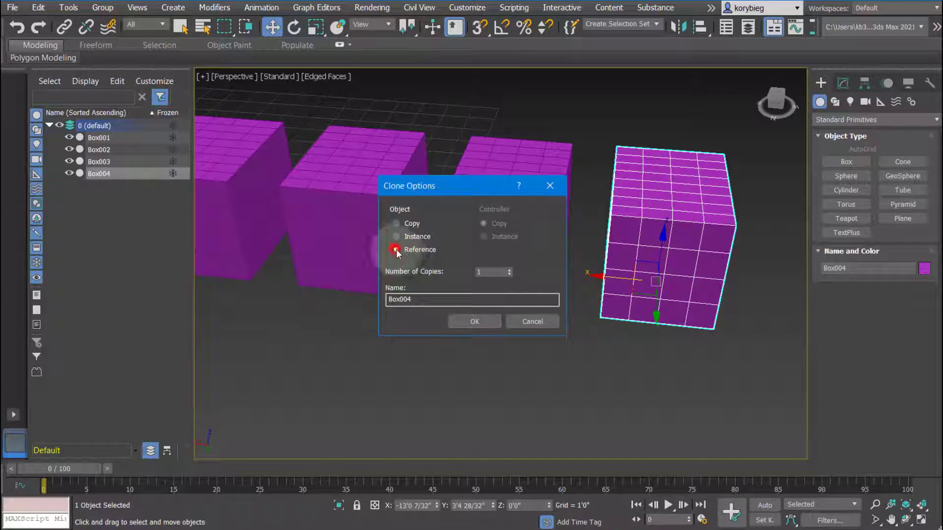
pyautogui.click(474, 321)
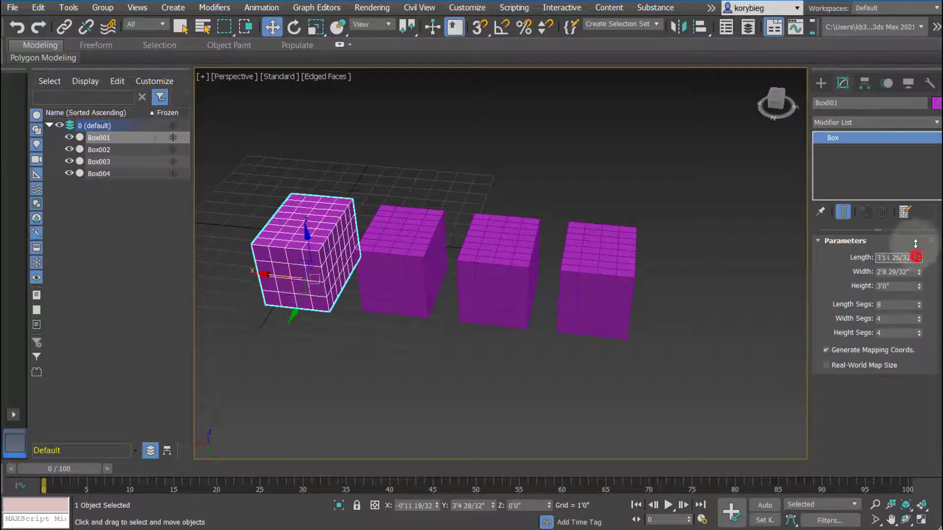
# Drag Box002's Length and Width spinners so Box003 and Box004 reshape to match.
pyautogui.moveTo(918, 257); pyautogui.dragTo(918, 282)
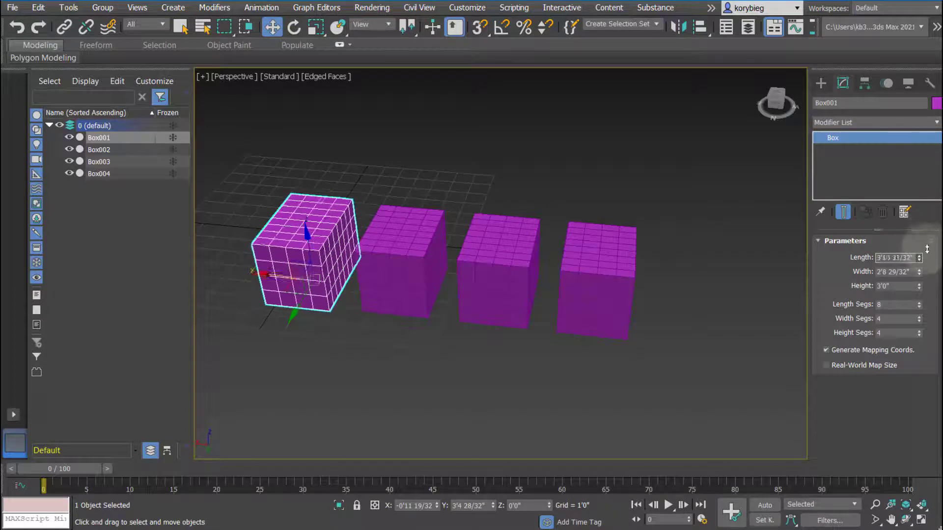
pyautogui.click(403, 253)
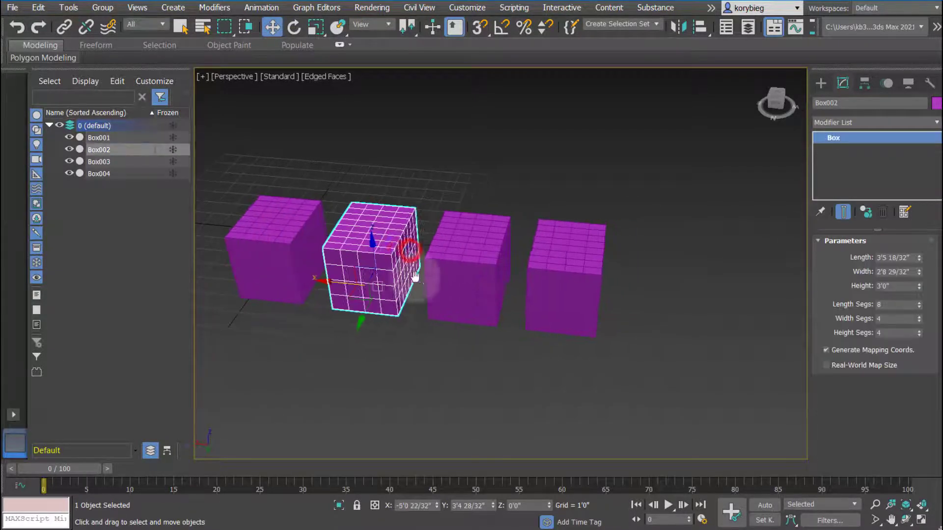
pyautogui.click(467, 265)
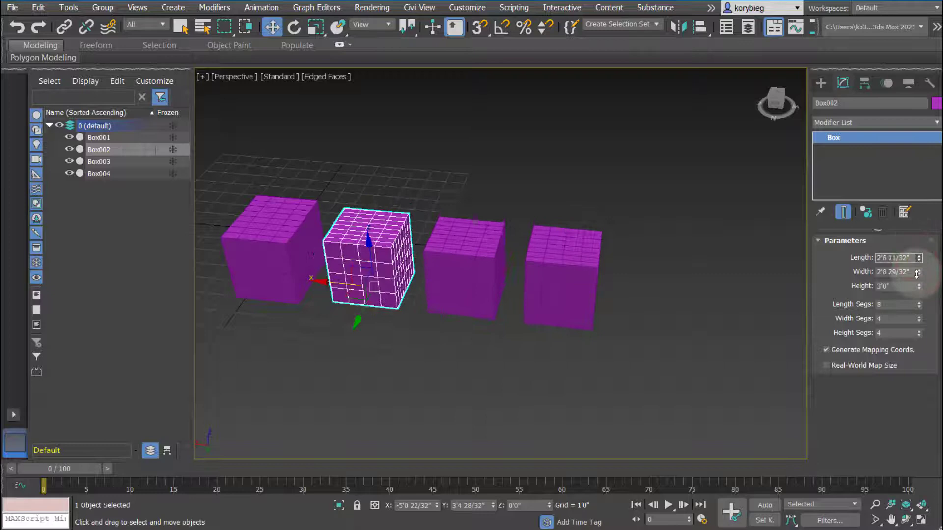
pyautogui.moveTo(918, 271); pyautogui.dragTo(919, 258)
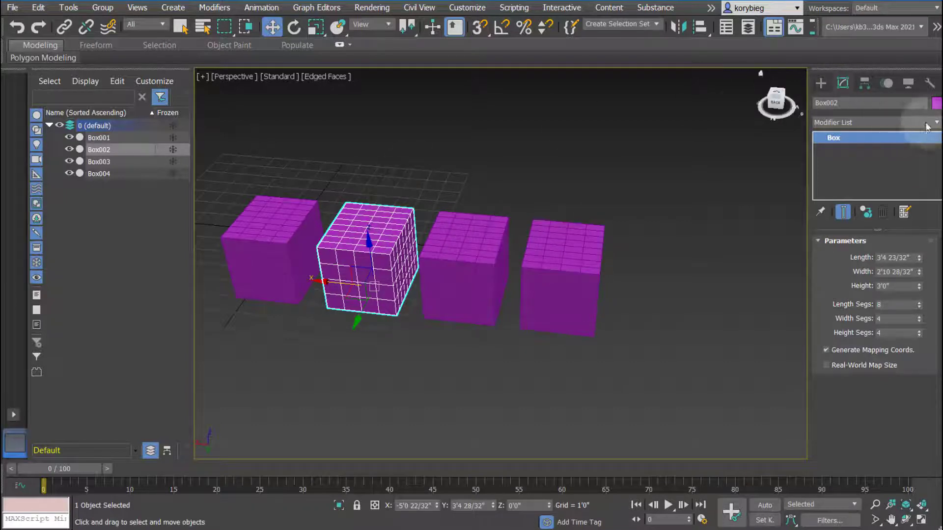
pyautogui.click(937, 122)
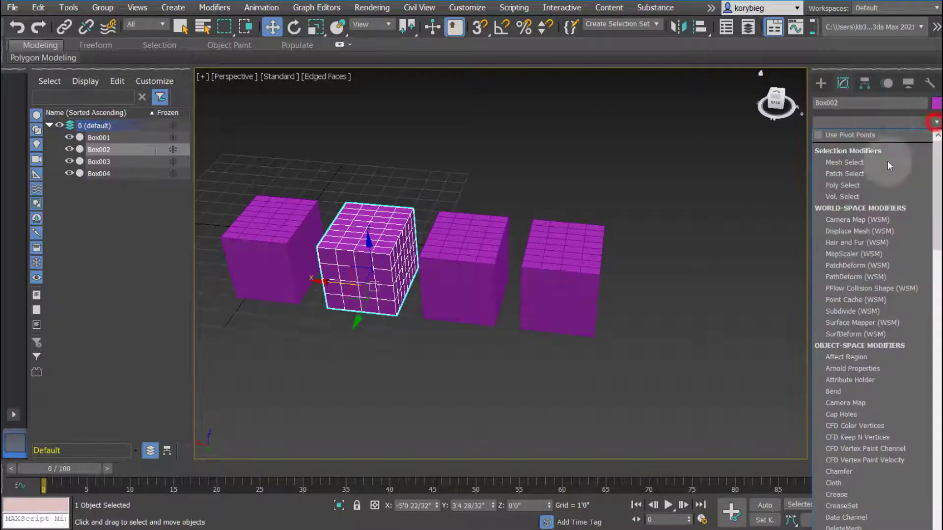
pyautogui.click(834, 392)
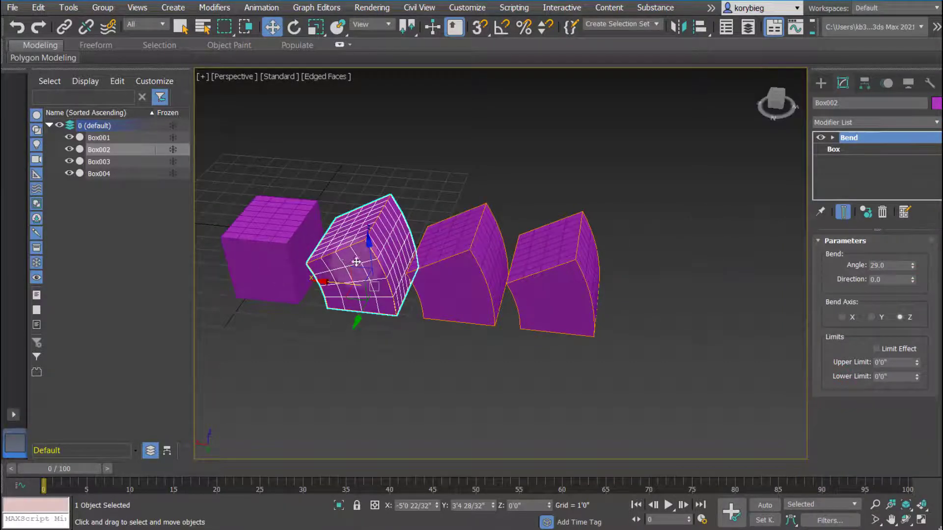
pyautogui.click(463, 267)
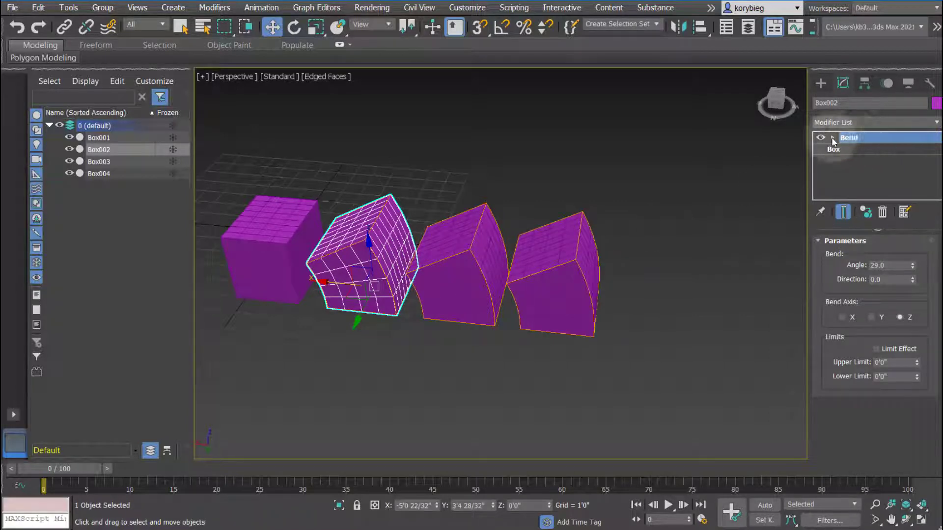
pyautogui.click(882, 211)
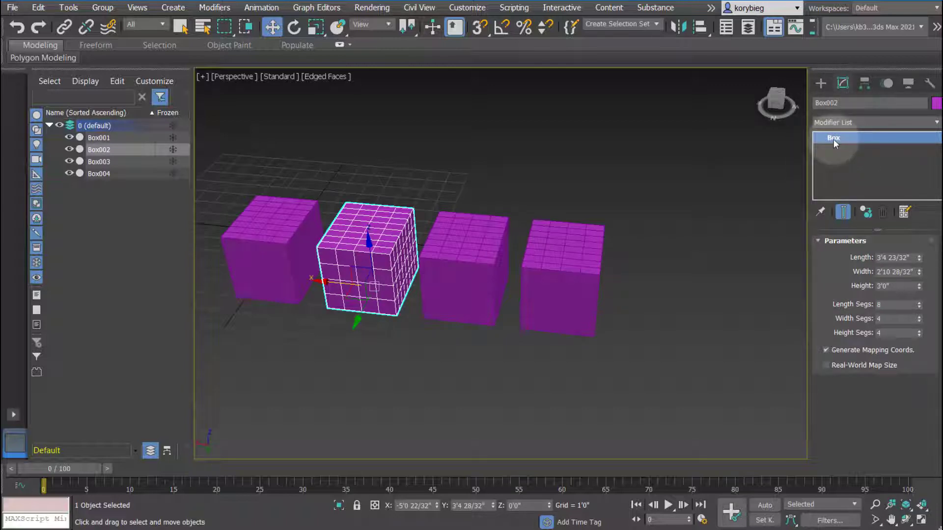
# Apply Make Unique to Box002's Box object, breaking its link with Box003 and Box004.
pyautogui.moveTo(369, 259); pyautogui.dragTo(266, 252)
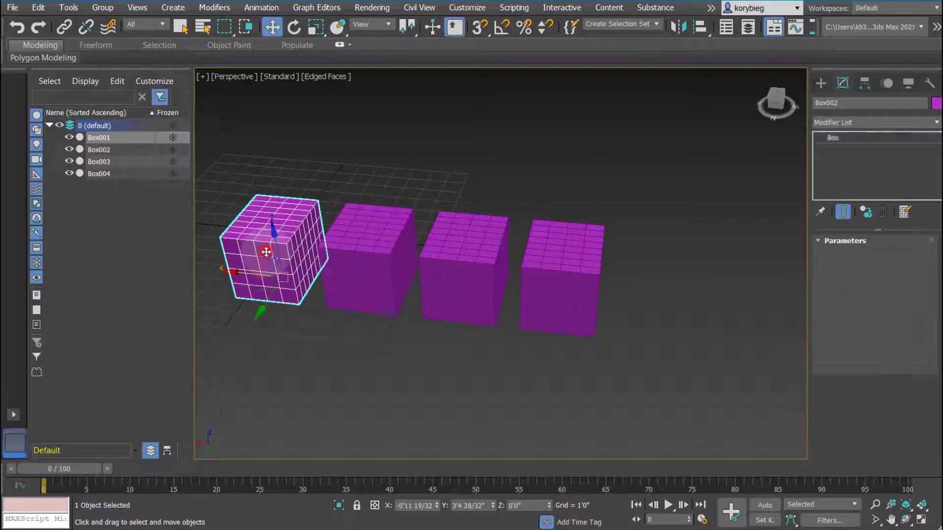
pyautogui.click(833, 137)
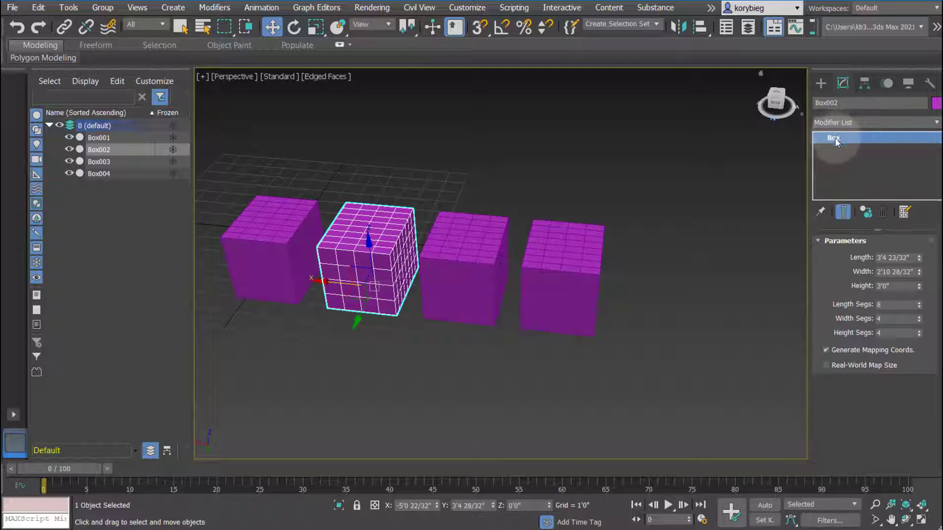
pyautogui.rightClick(835, 137)
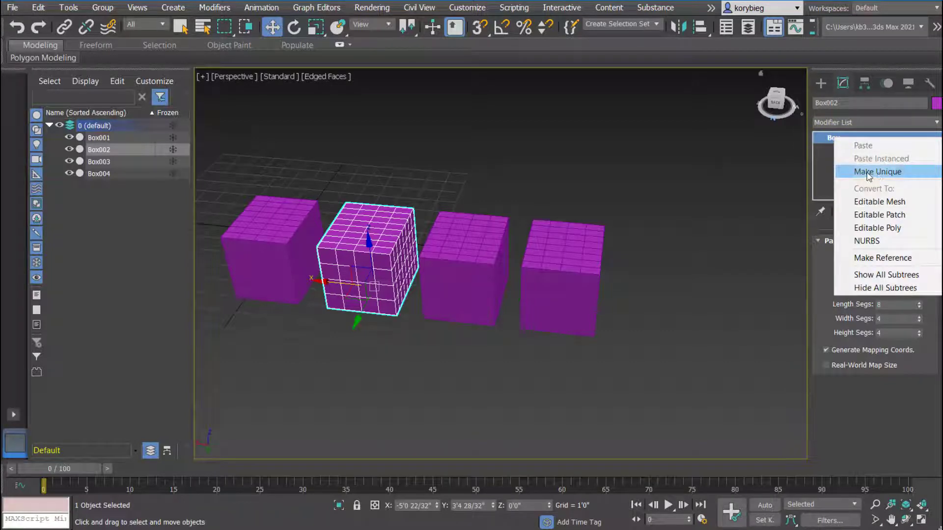
pyautogui.click(878, 171)
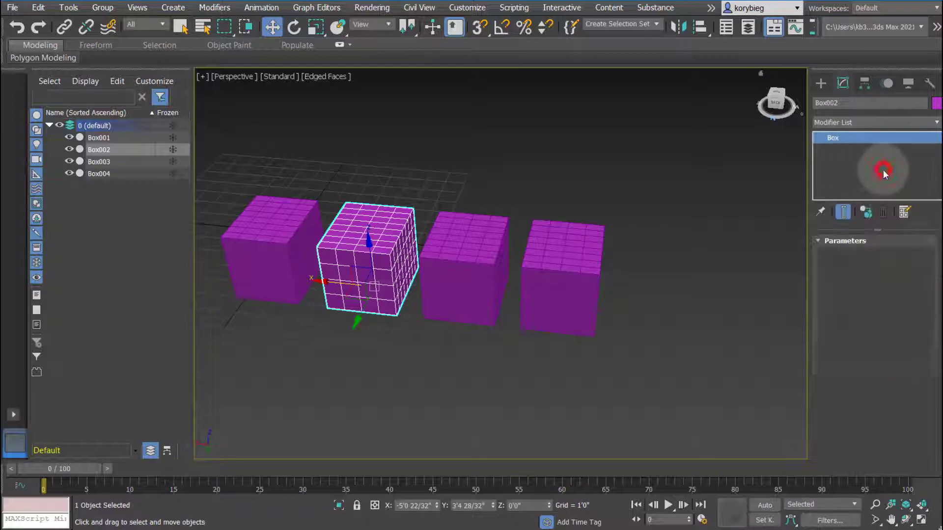
pyautogui.click(463, 270)
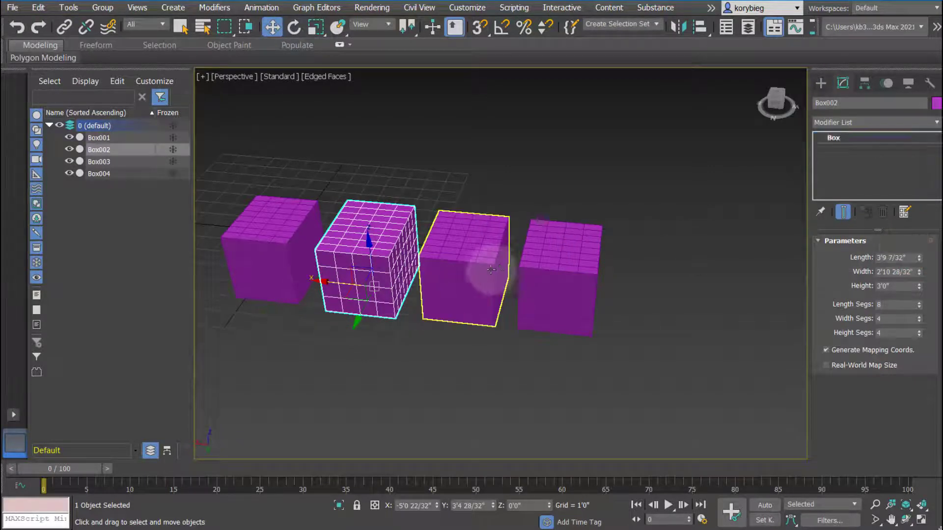
# Select Box004, then select Box003 in the viewport.
pyautogui.click(563, 264)
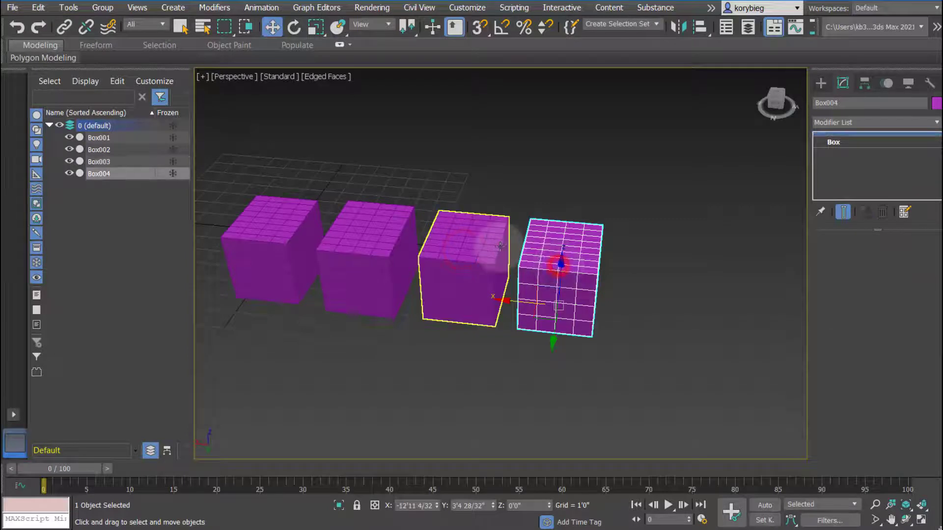
pyautogui.click(99, 161)
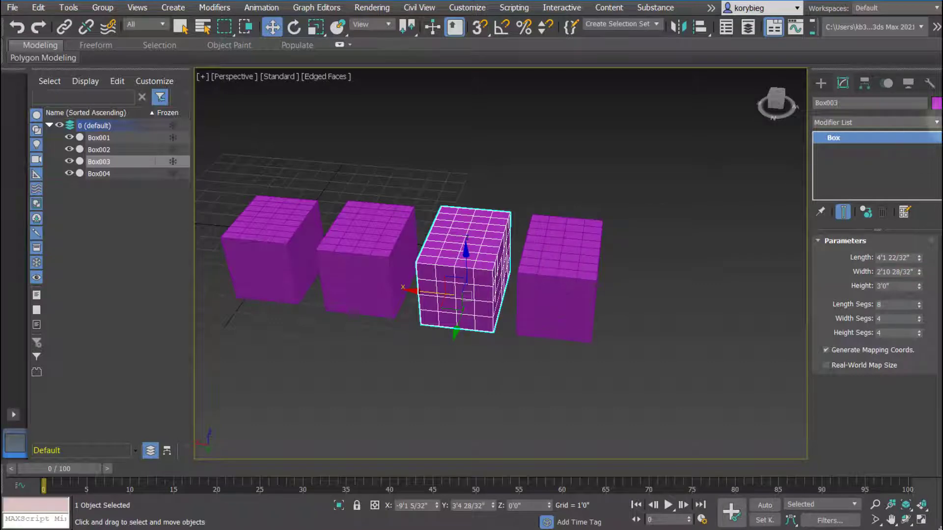
# Add a Bend modifier to Box003, which also bends Box004, then select Box004.
pyautogui.click(872, 122)
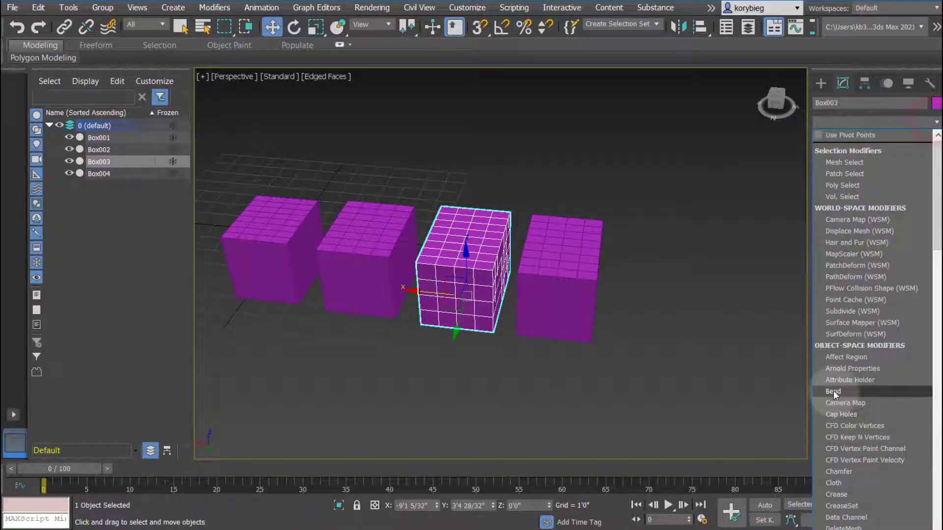
pyautogui.click(834, 391)
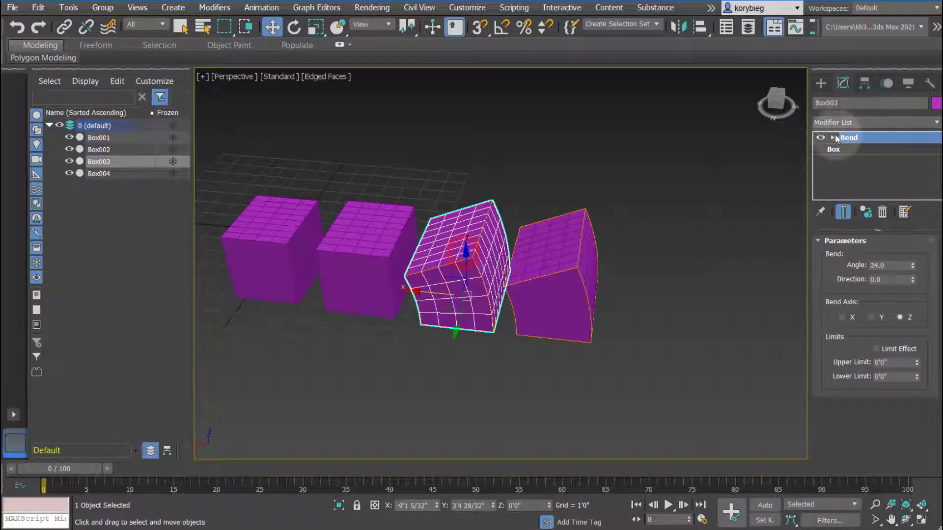
pyautogui.click(98, 173)
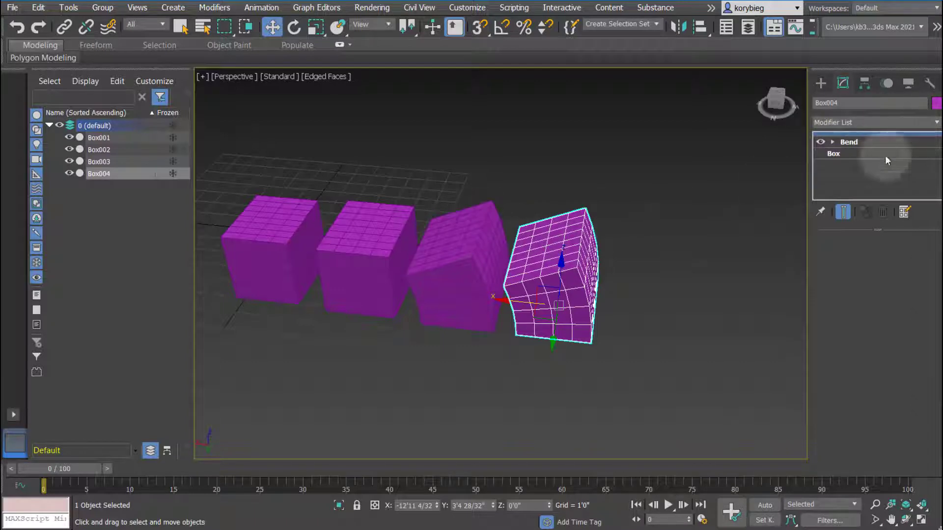
# Add a second Bend modifier to Box004 with Angle -49.5 on the Y axis.
pyautogui.click(873, 122)
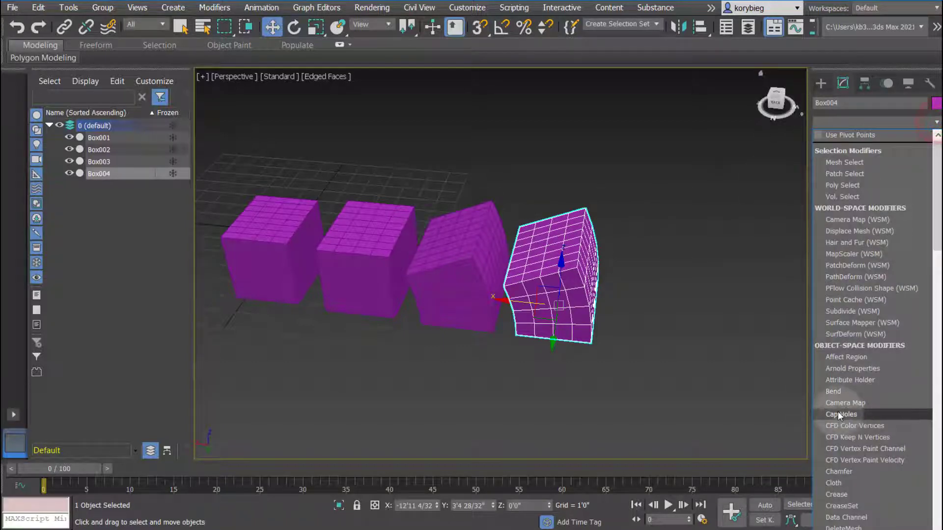
pyautogui.click(833, 391)
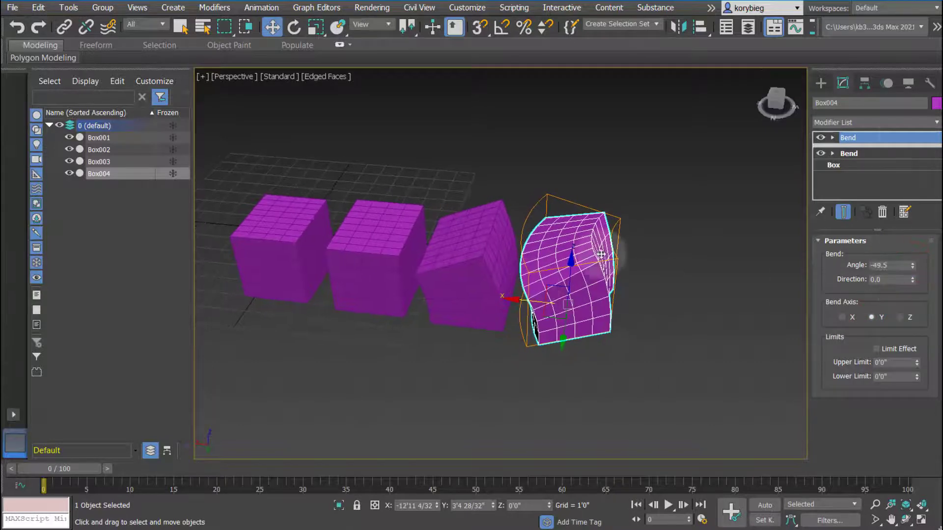
pyautogui.click(848, 138)
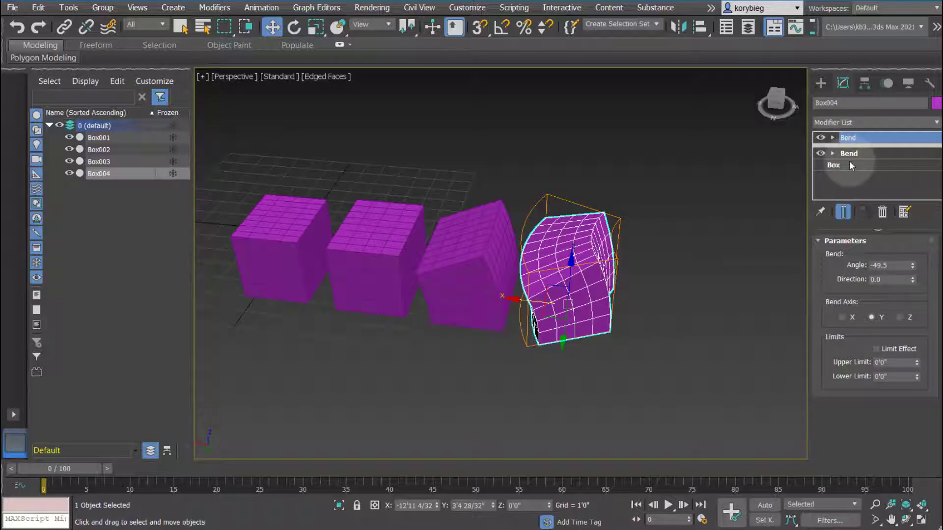
# Check Box004's upper Bend in the modifier stack, confirming Box003 keeps only the gentler shared curve.
pyautogui.click(848, 137)
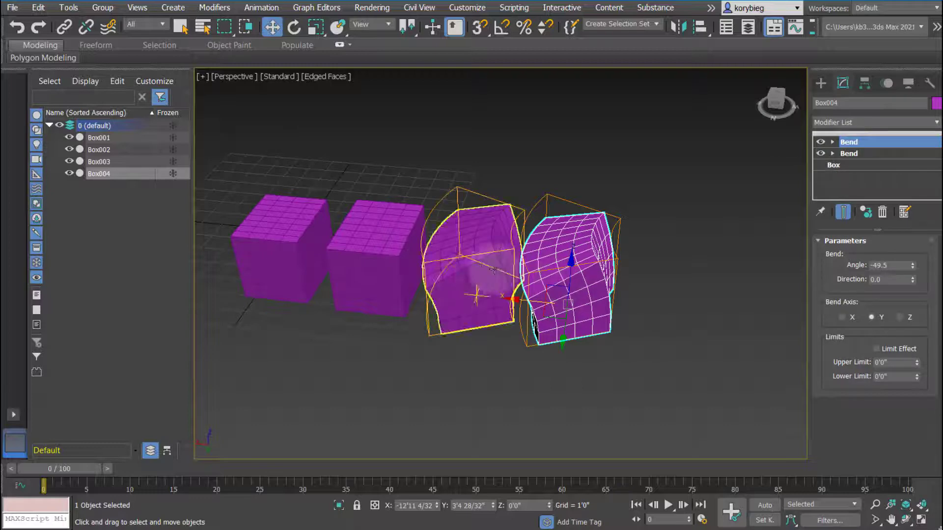
pyautogui.click(849, 142)
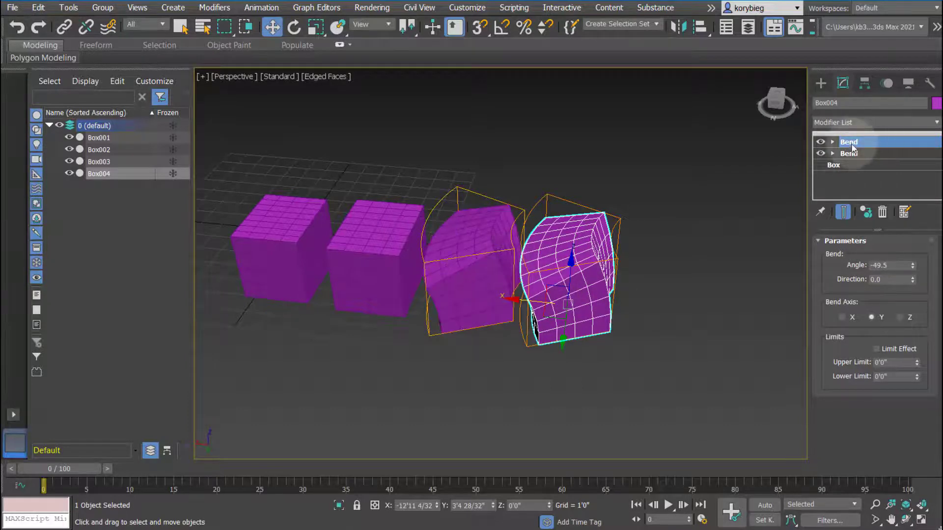